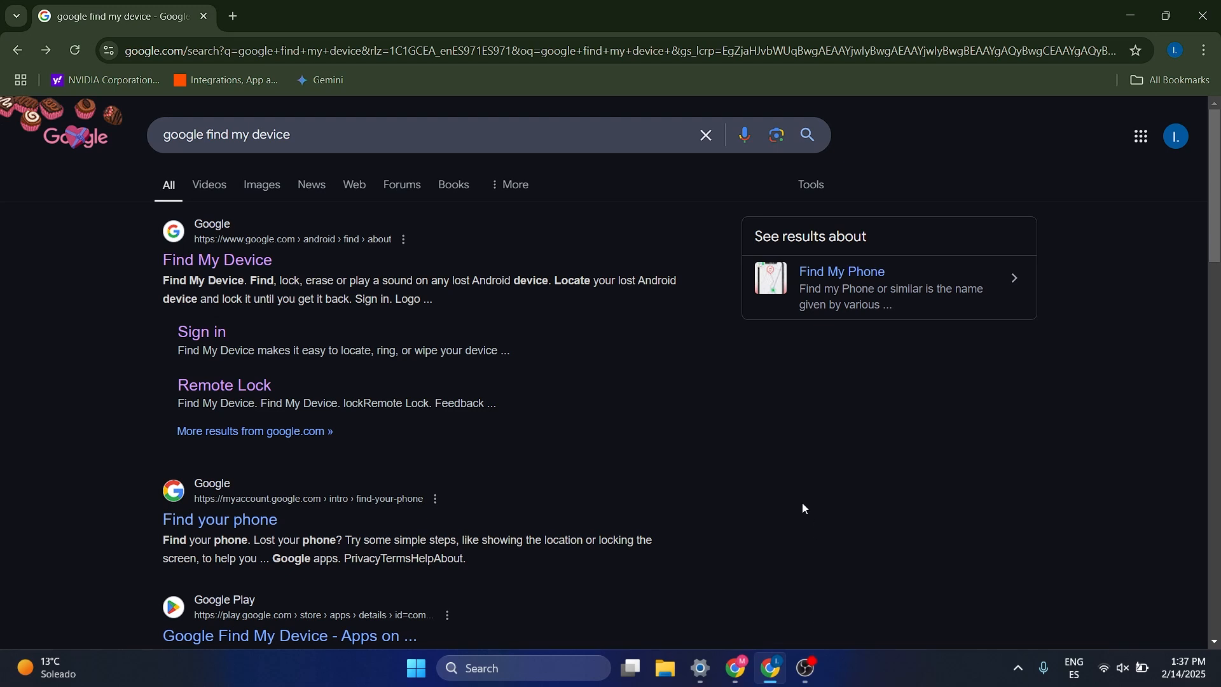
pyautogui.moveTo(1020, 550)
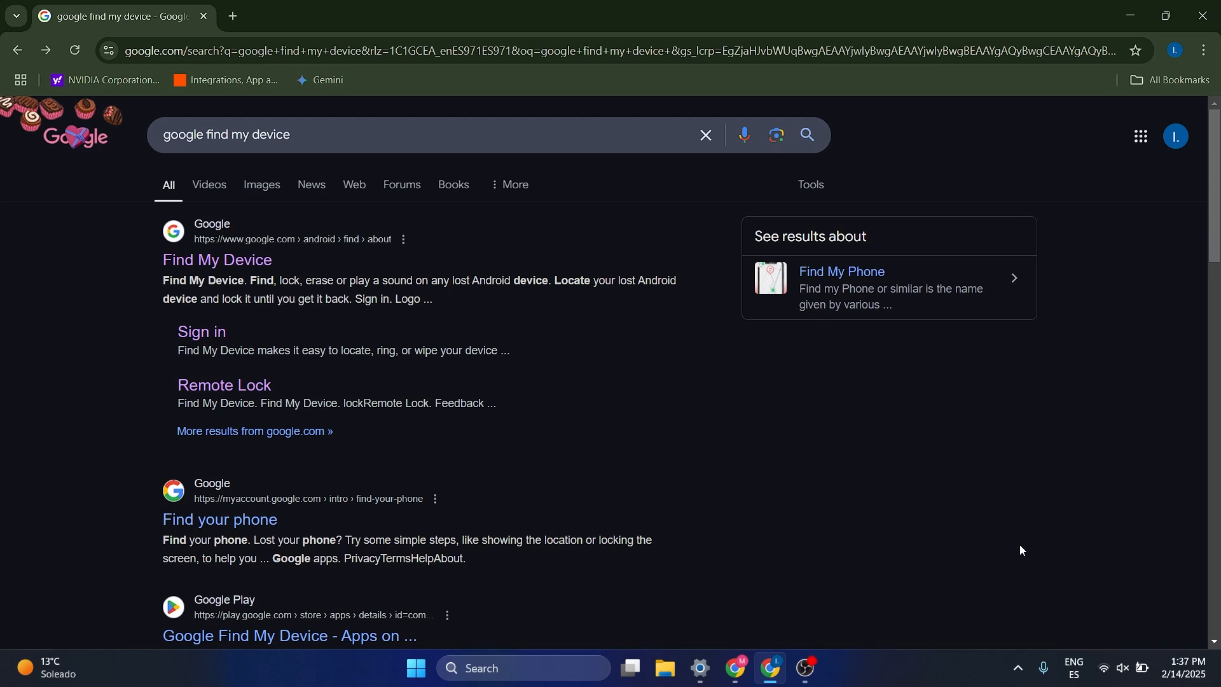
pyautogui.moveTo(1074, 488)
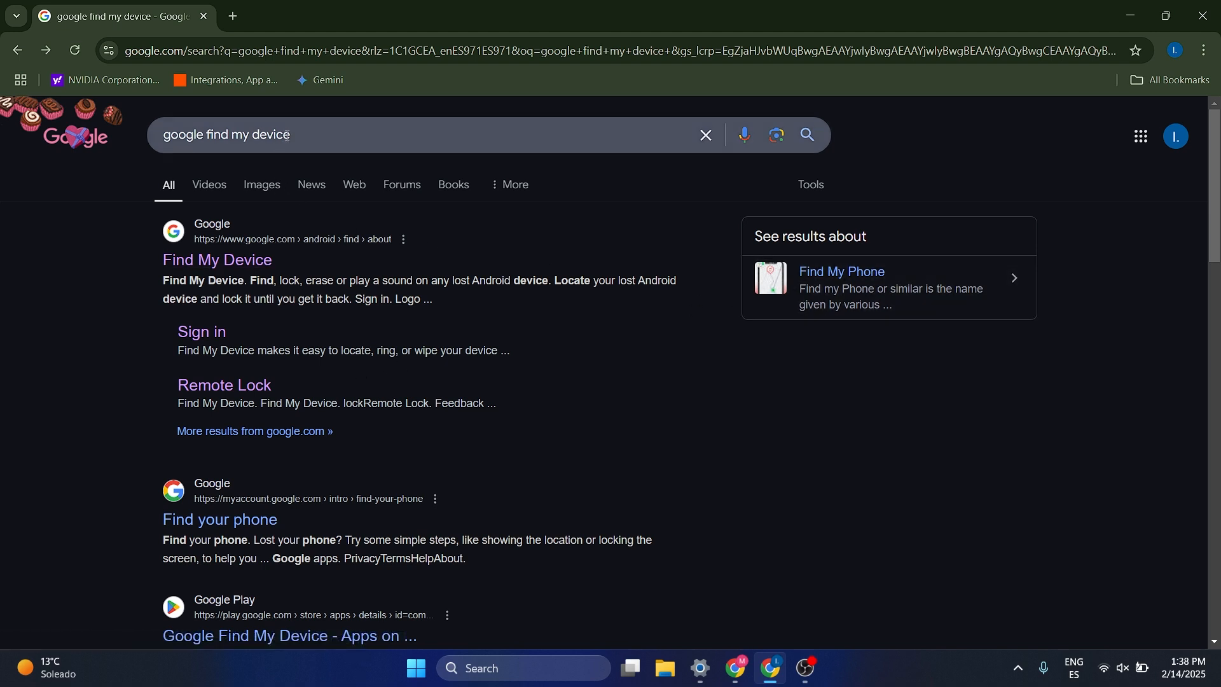
pyautogui.moveTo(216, 260)
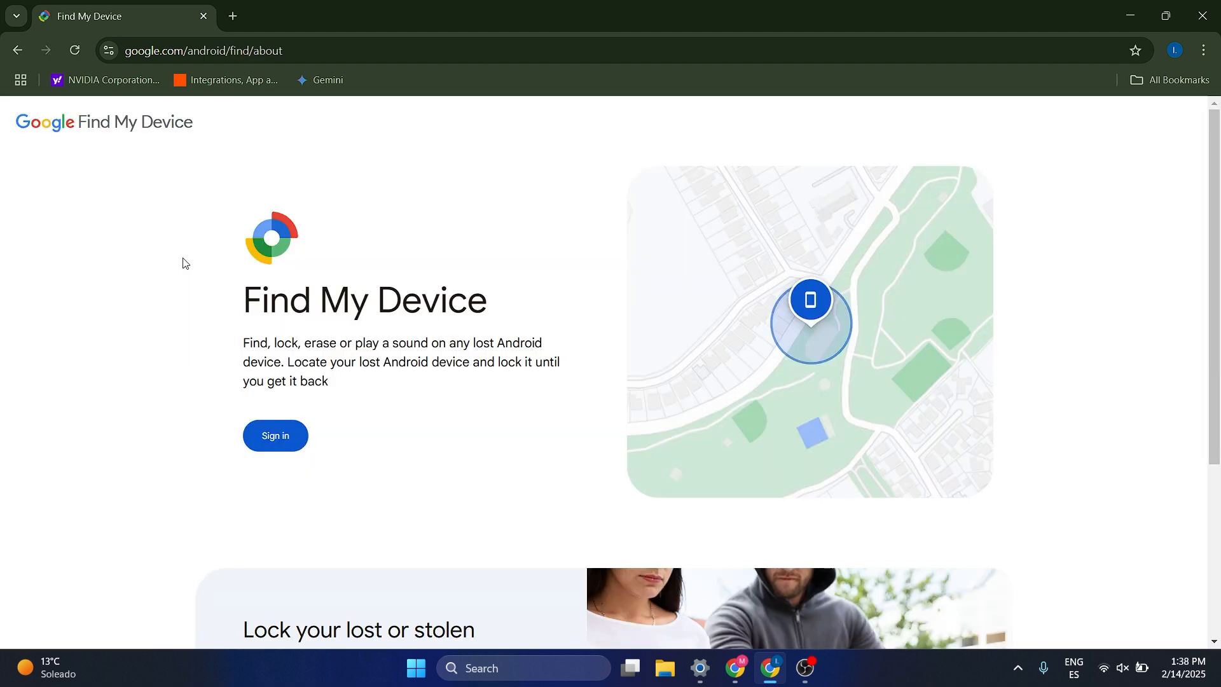
pyautogui.moveTo(298, 337)
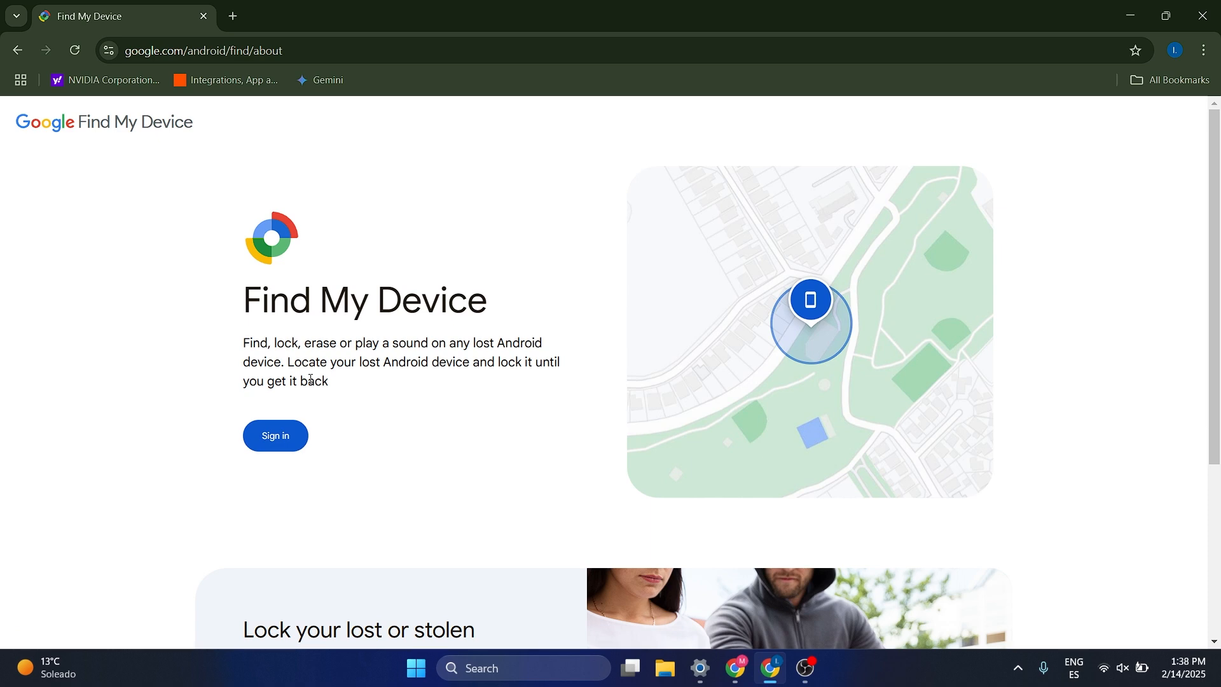
pyautogui.moveTo(328, 456)
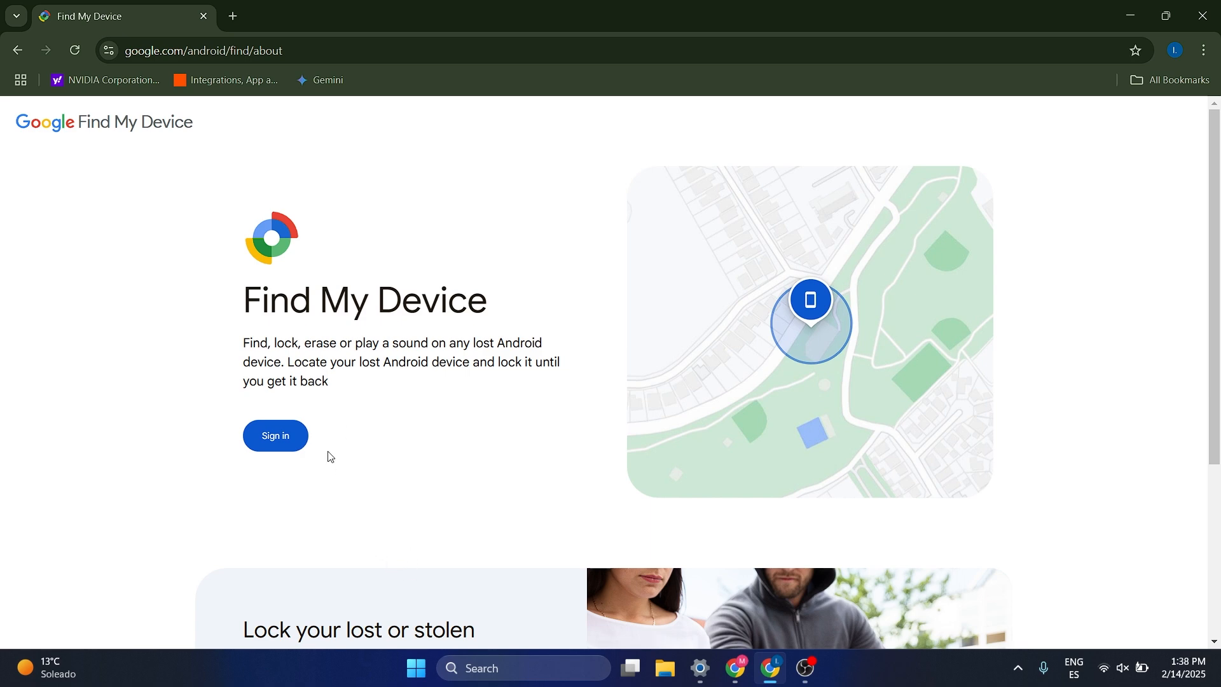
# Step: Sign in from the Find My Device about page to reach the device dashboard
pyautogui.click(274, 435)
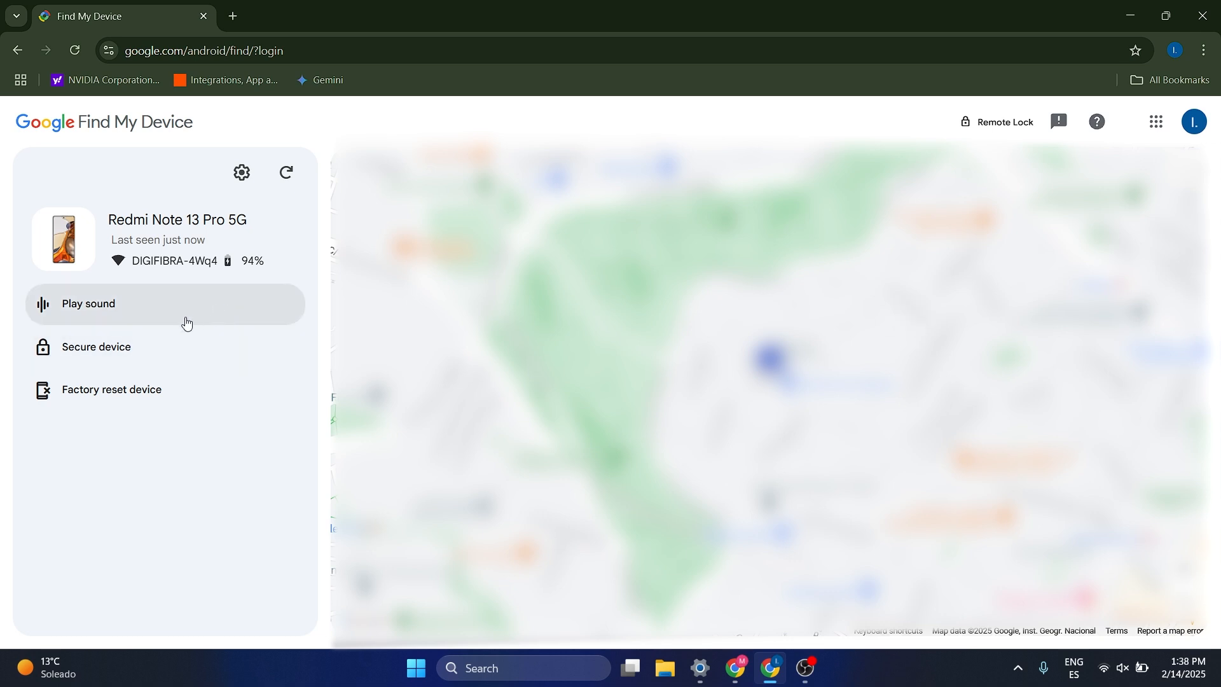
pyautogui.moveTo(111, 323)
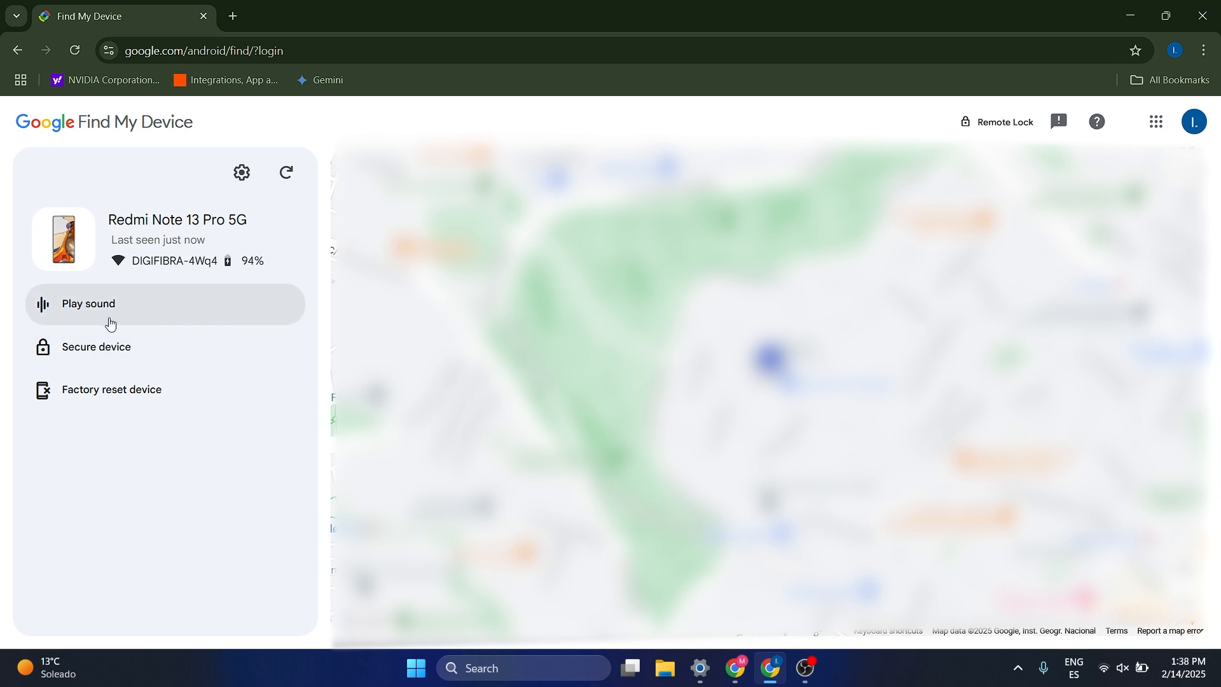
pyautogui.moveTo(153, 312)
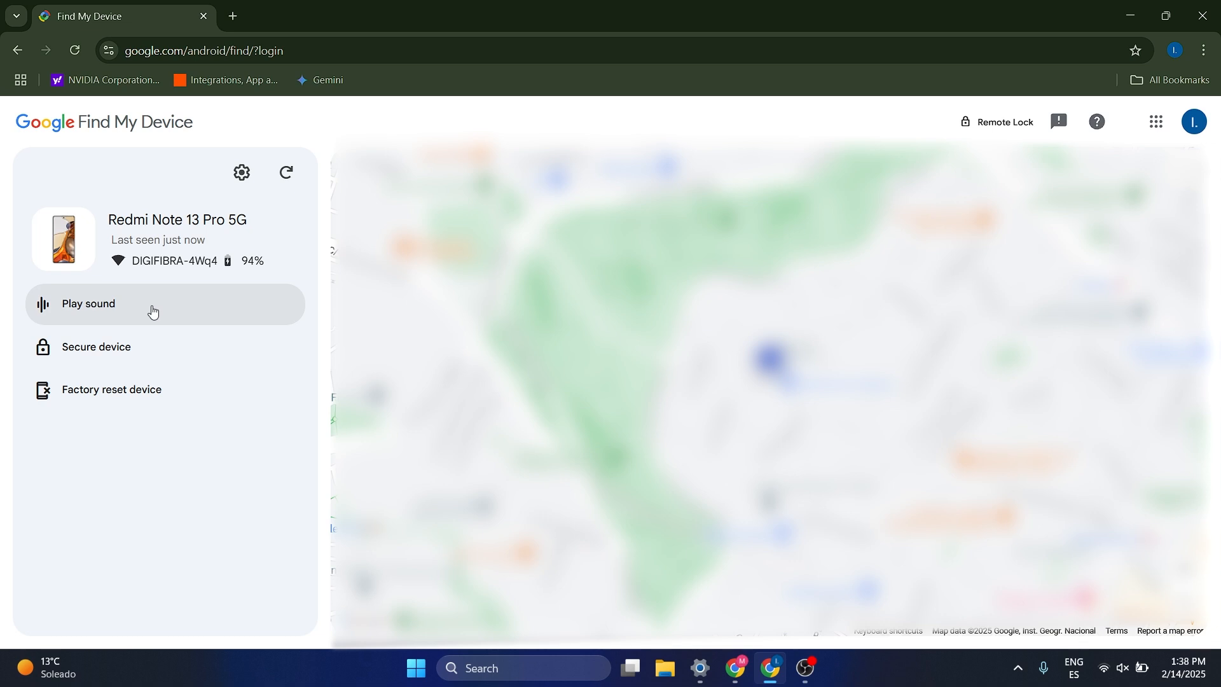
# Step: Make the Redmi Note 13 Pro 5G play a sound so it can be found
pyautogui.click(88, 302)
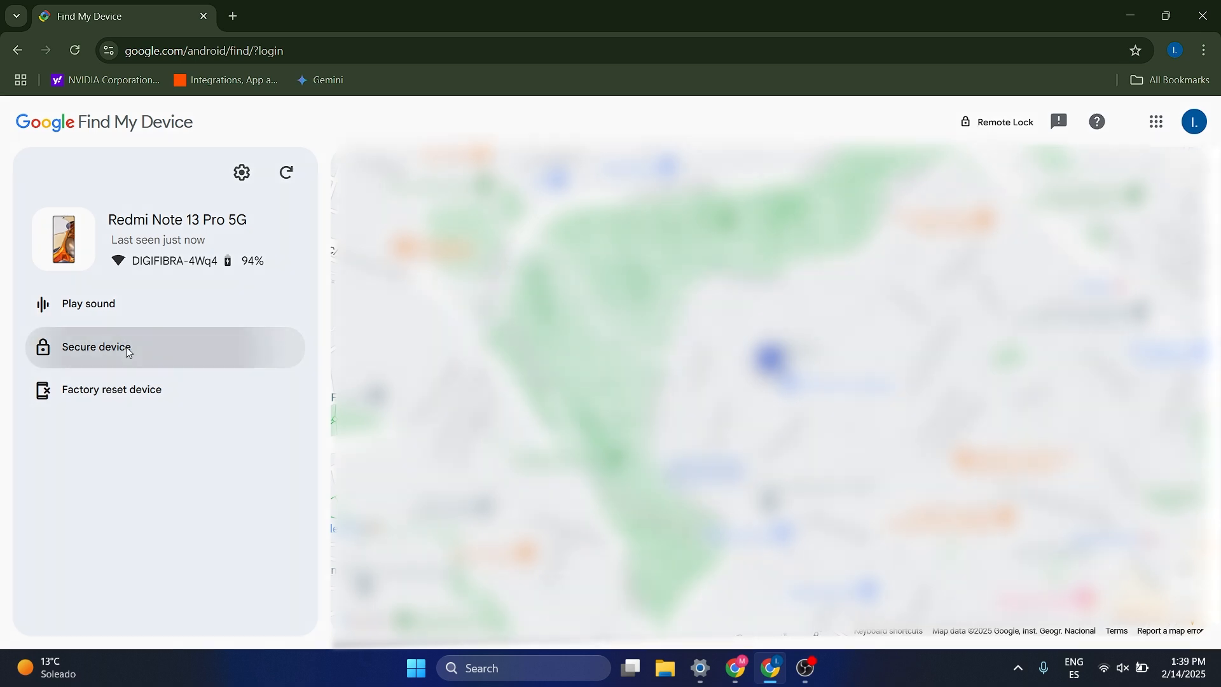
pyautogui.click(95, 346)
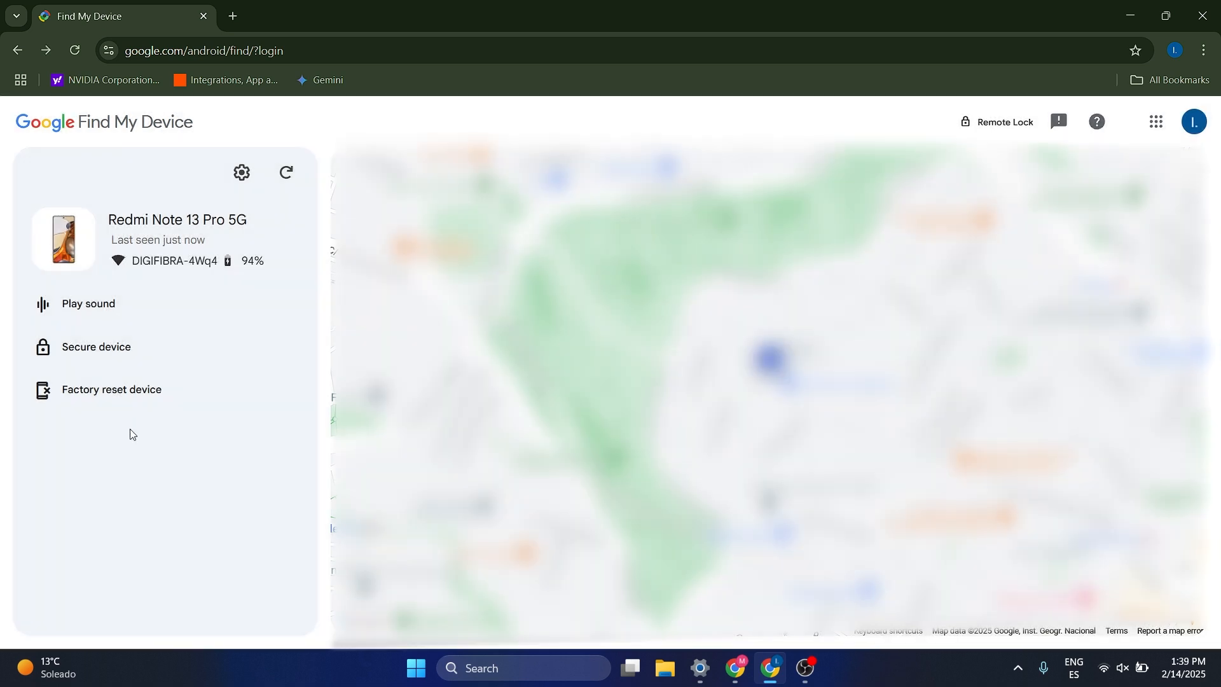
pyautogui.moveTo(117, 397)
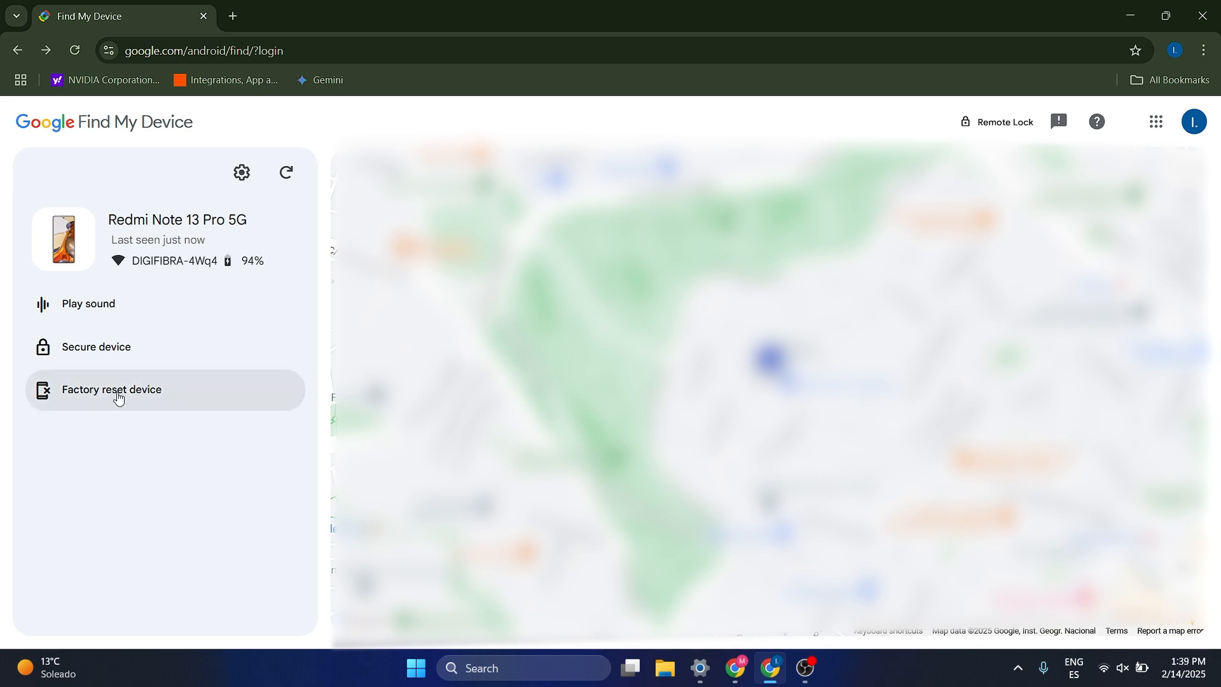
pyautogui.moveTo(119, 403)
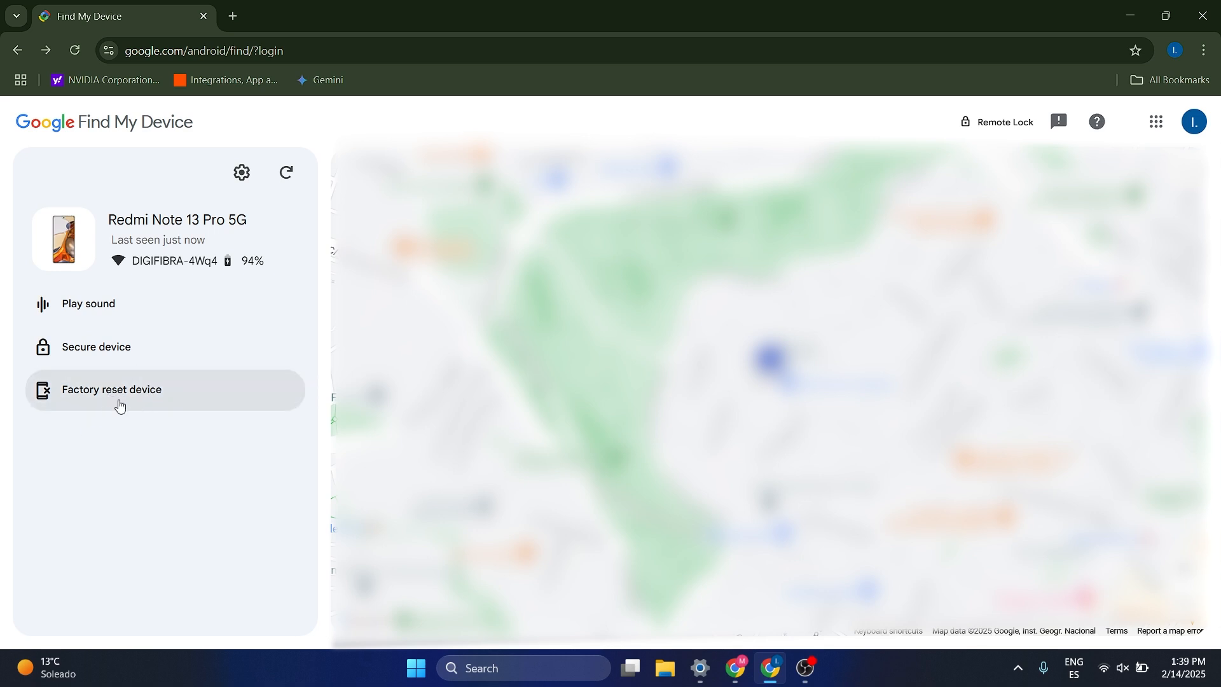
pyautogui.moveTo(185, 447)
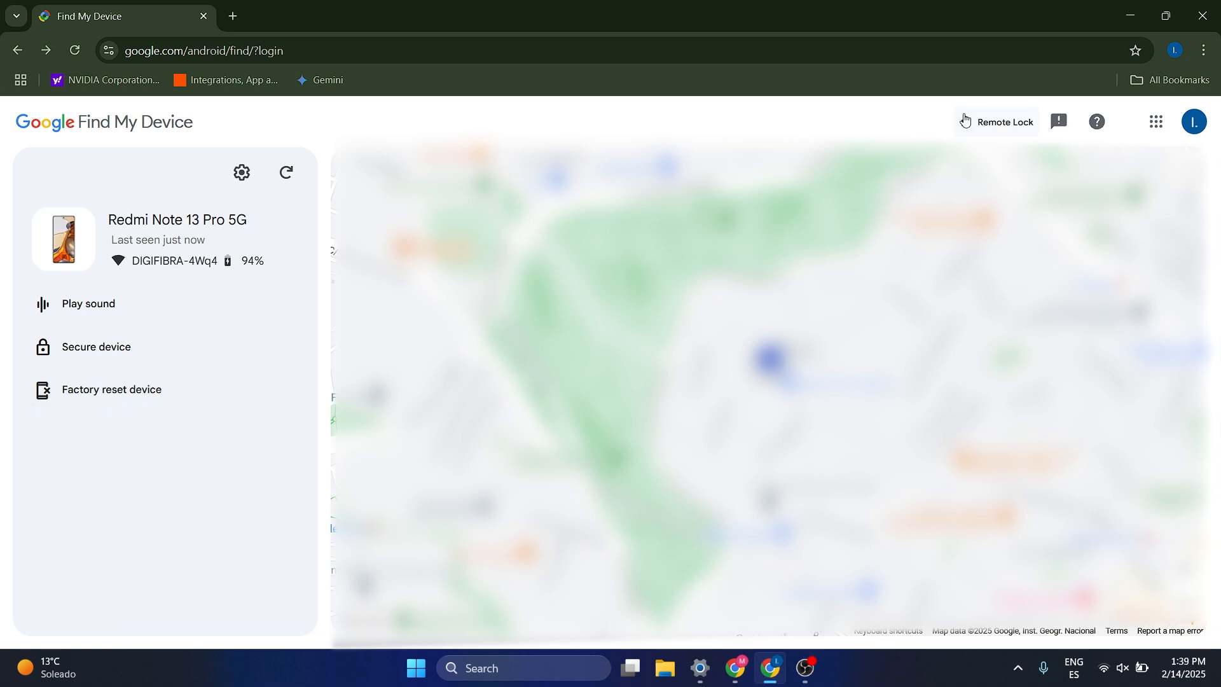
pyautogui.moveTo(1002, 122)
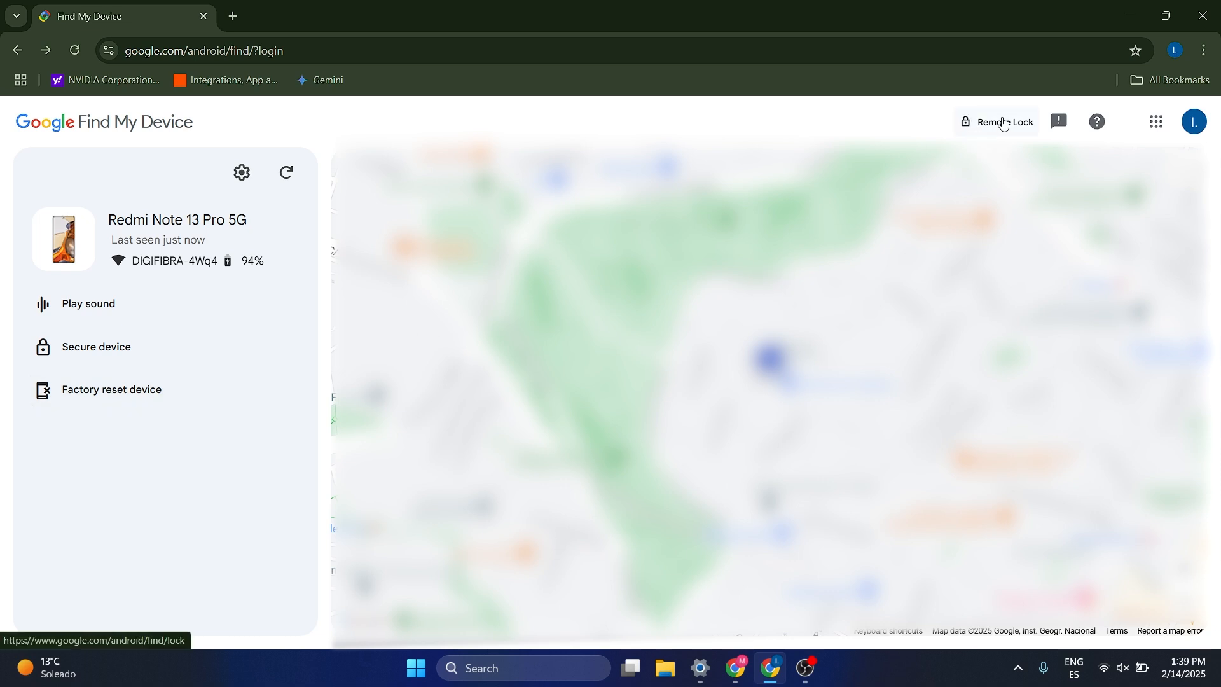
pyautogui.click(1002, 123)
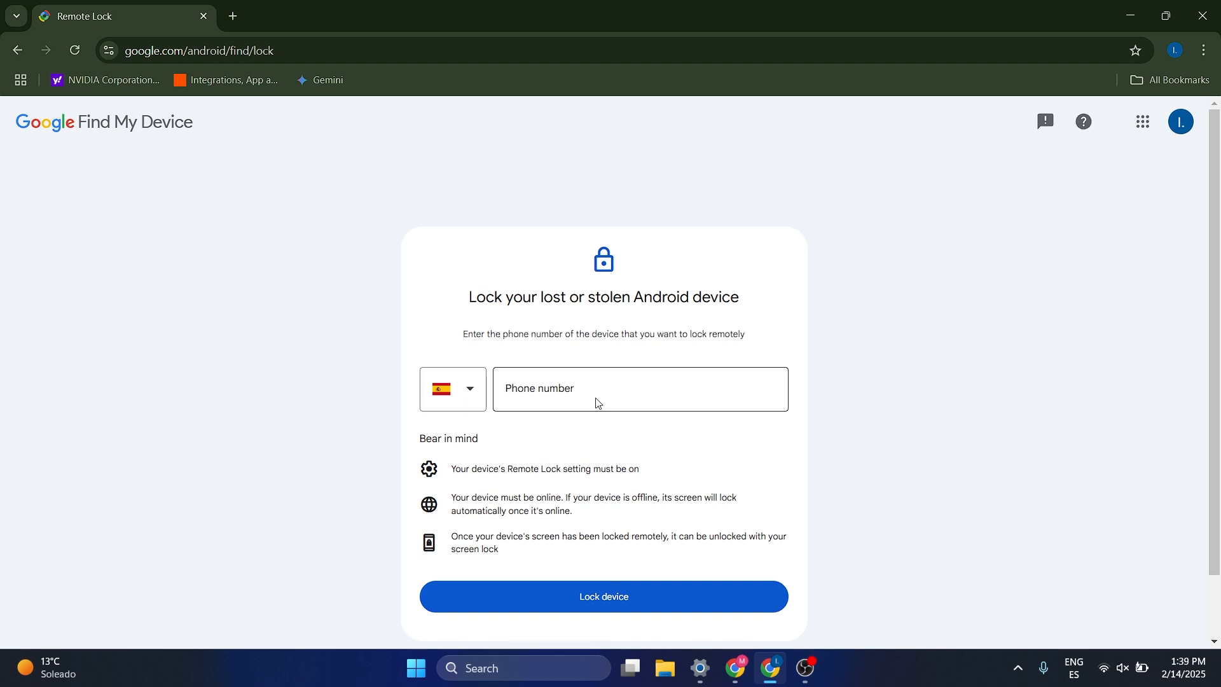
pyautogui.moveTo(567, 374)
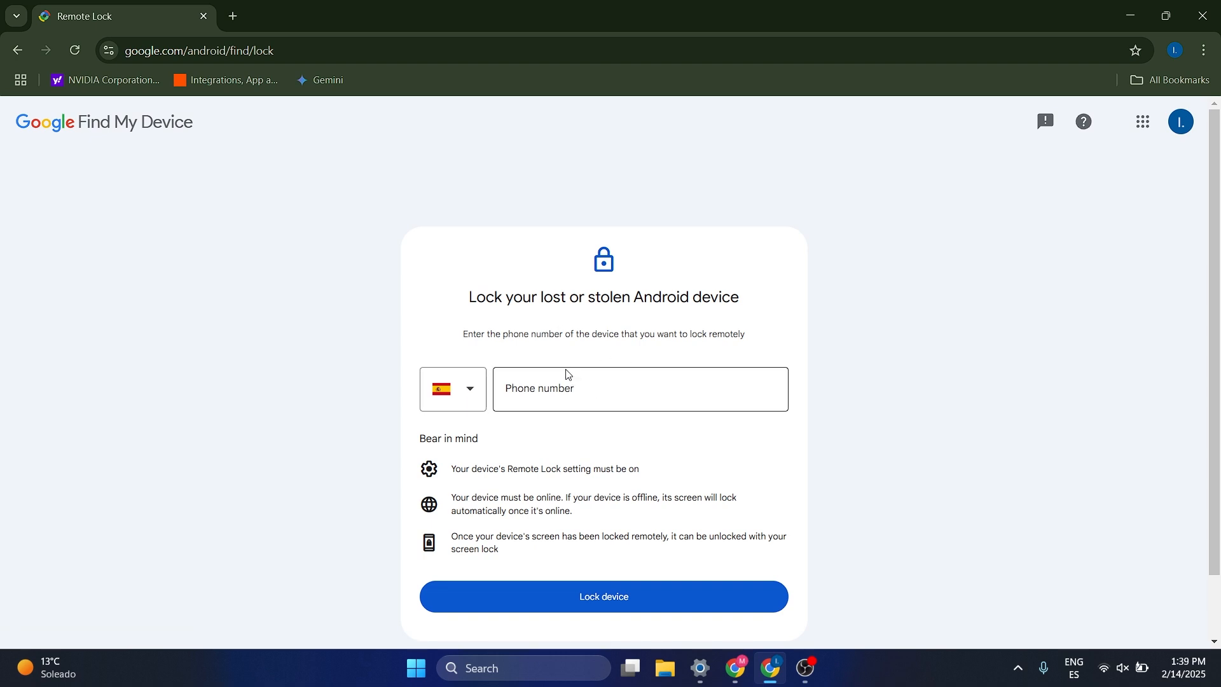
pyautogui.click(638, 388)
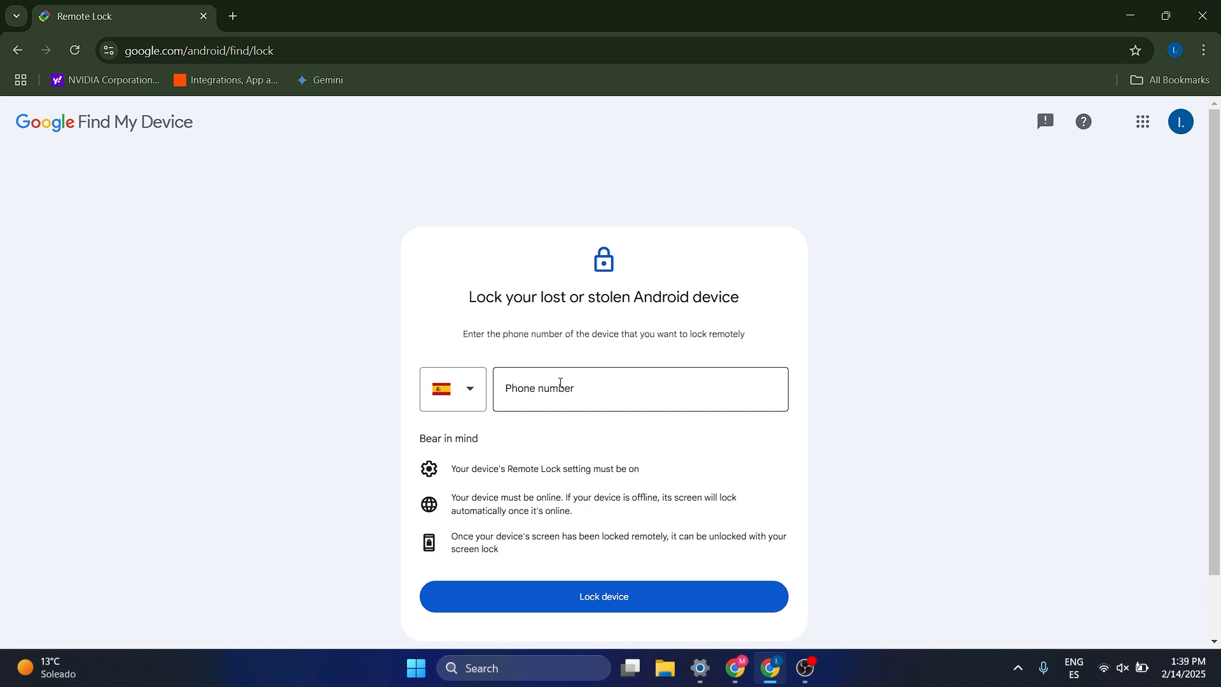
pyautogui.moveTo(673, 381)
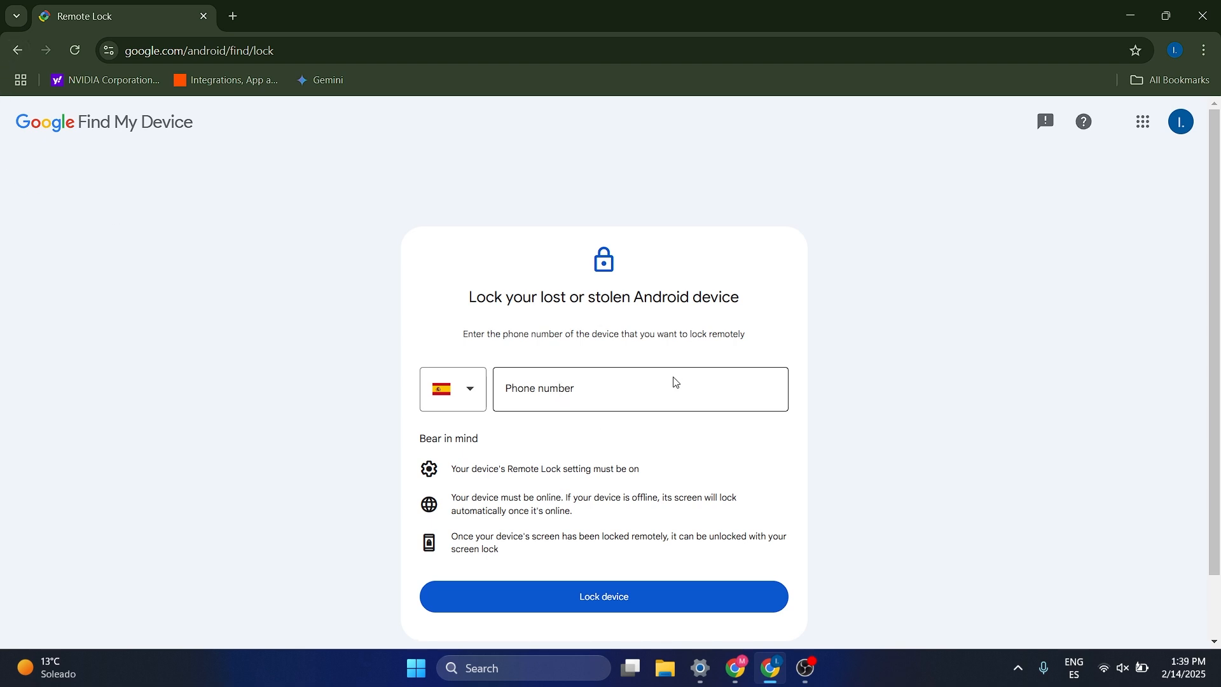
pyautogui.click(17, 50)
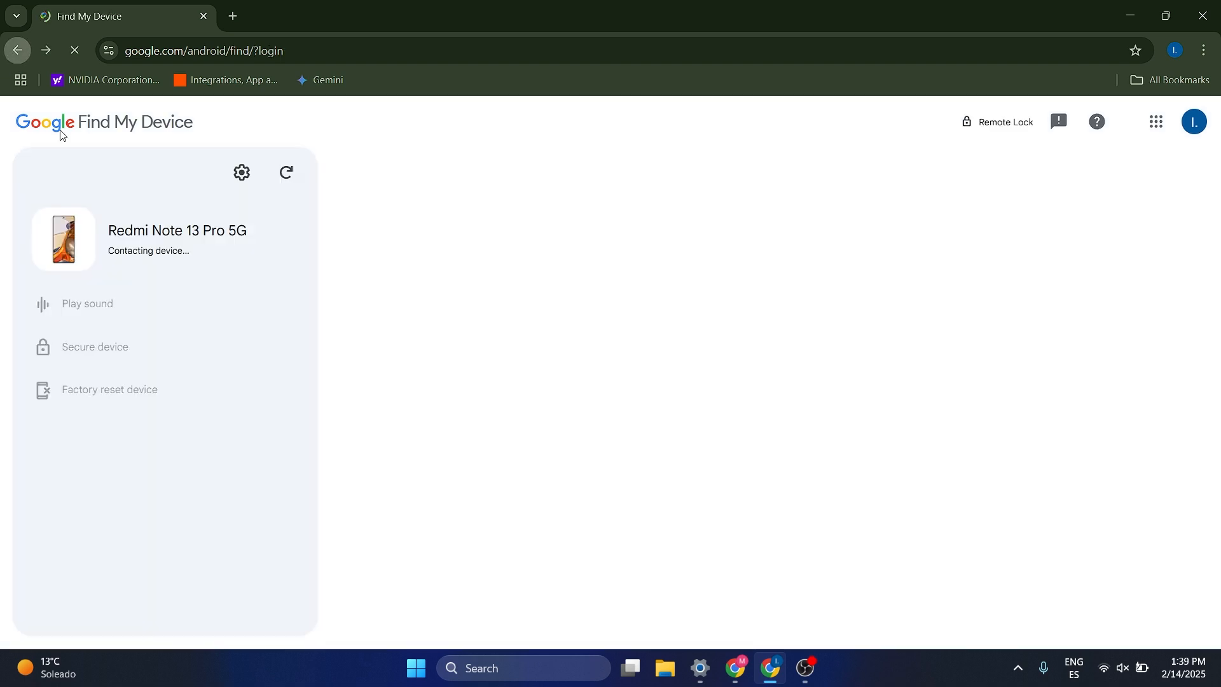